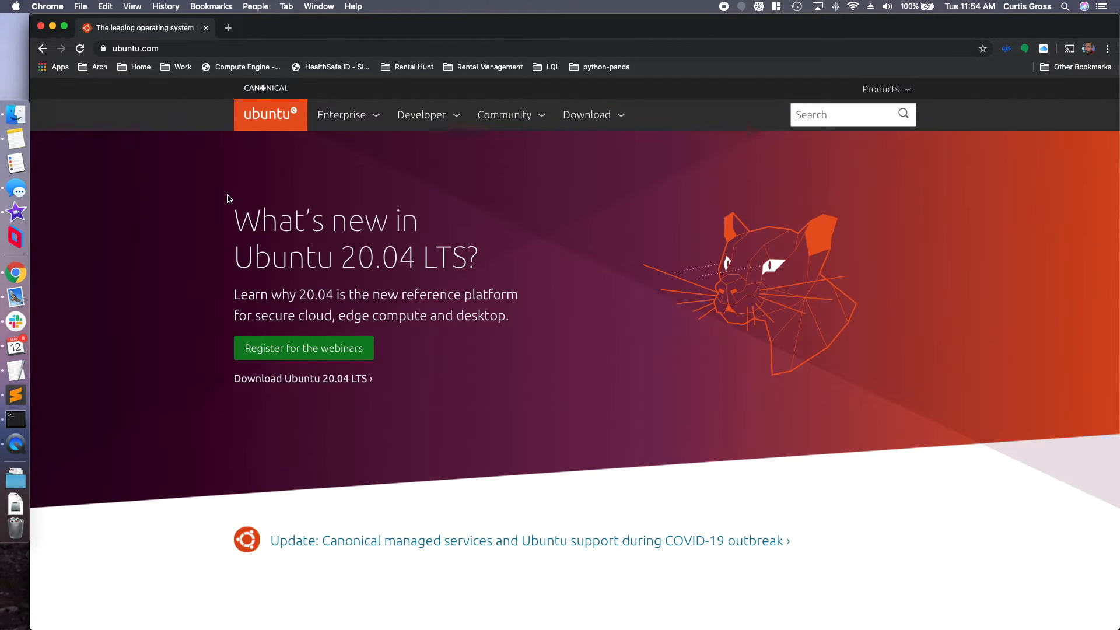
mouse_move(347, 382)
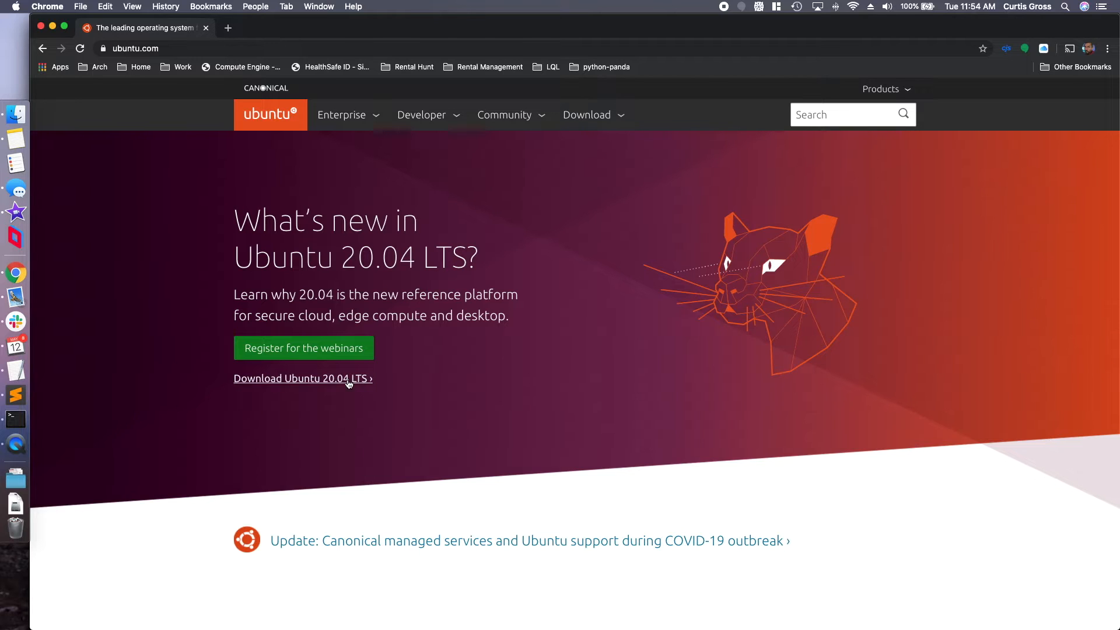
Go to the Ubuntu downloads page and choose the Ubuntu Desktop edition
left_click(302, 378)
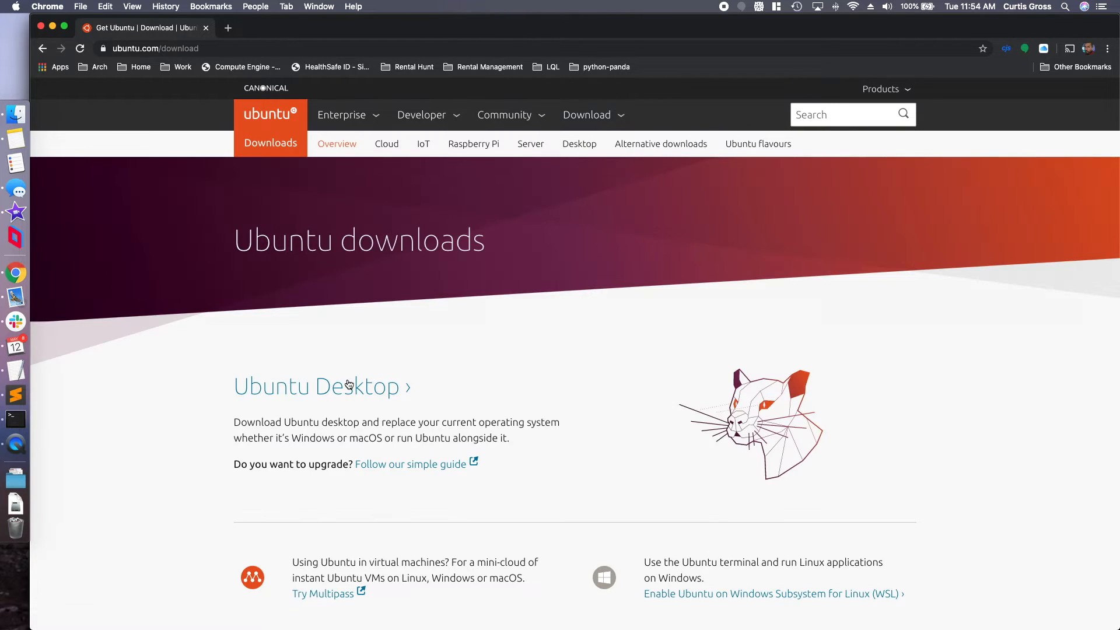
scroll("down", 3)
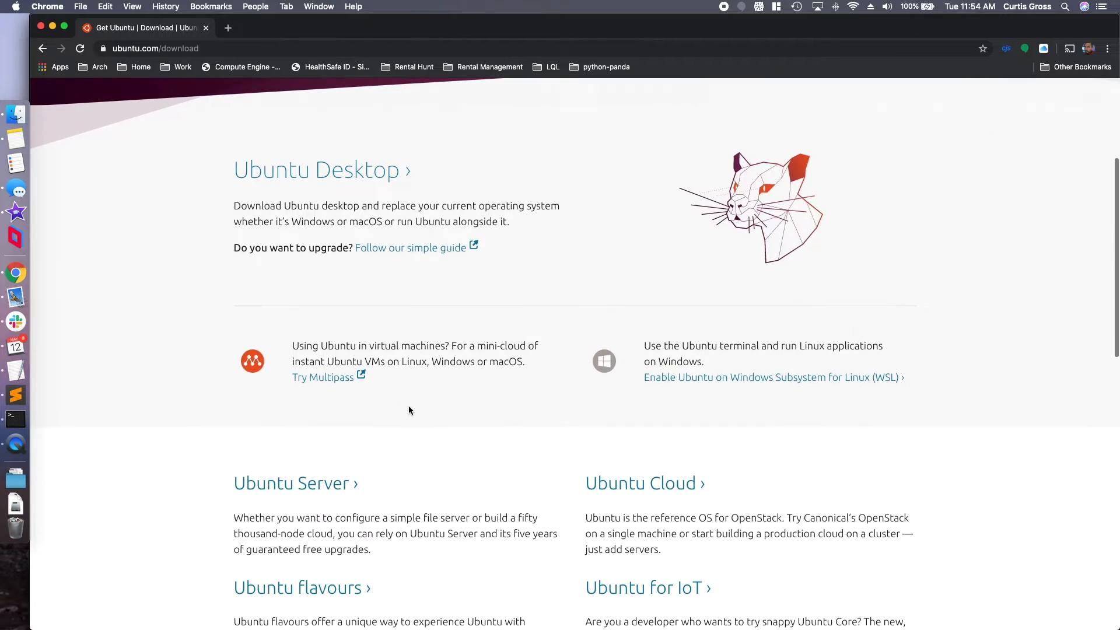
scroll("down", 3)
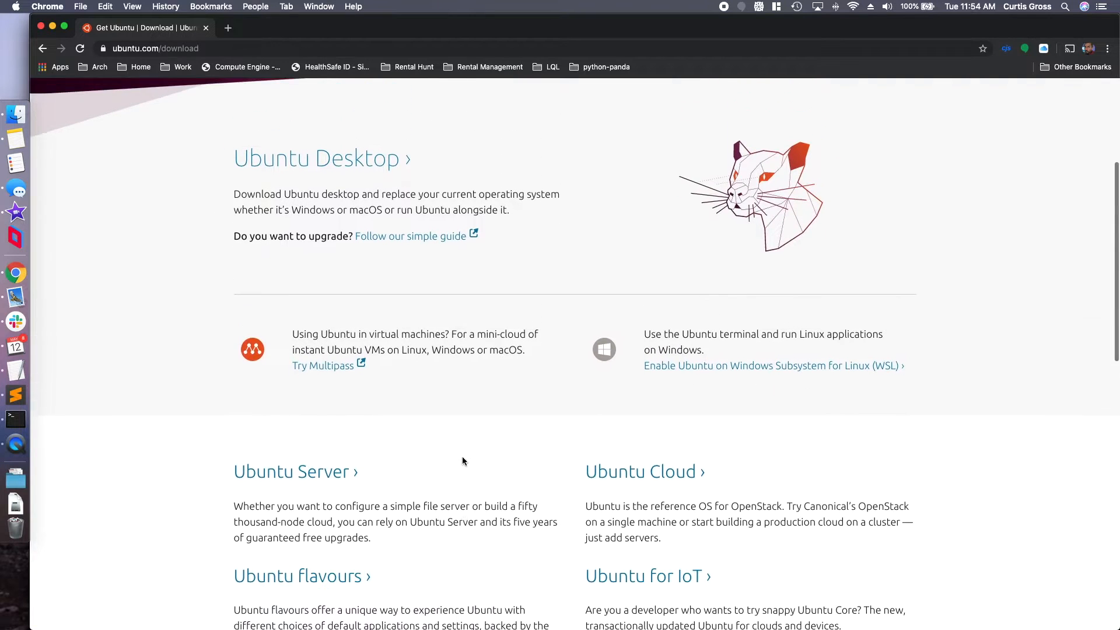
left_click(318, 158)
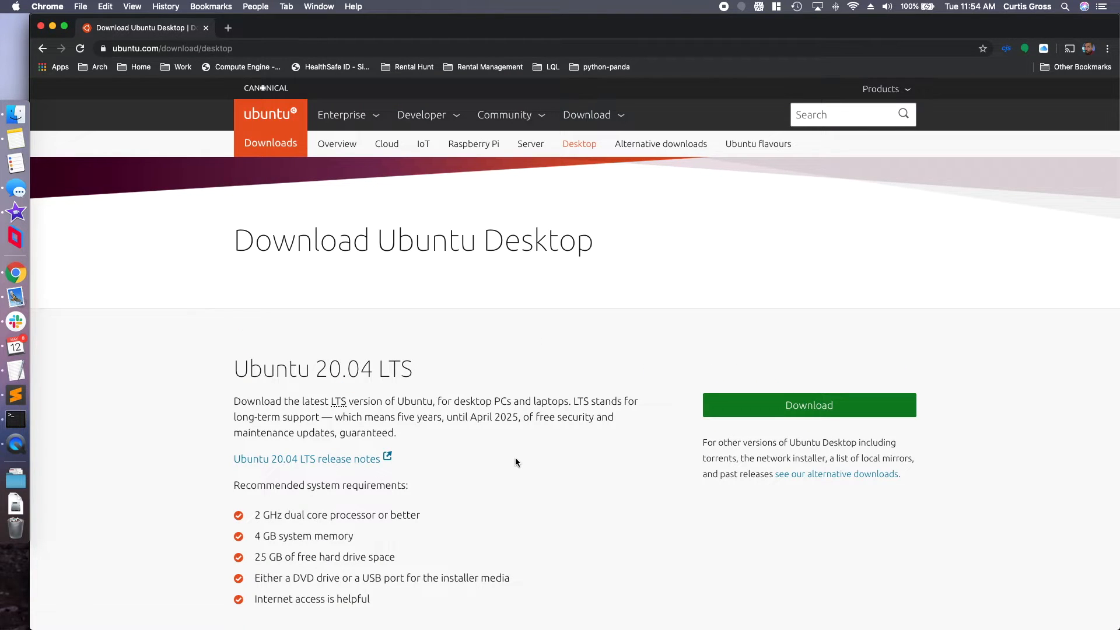
Start the Ubuntu 20.04 LTS Desktop ISO download from the desktop download page
scroll("down", 3)
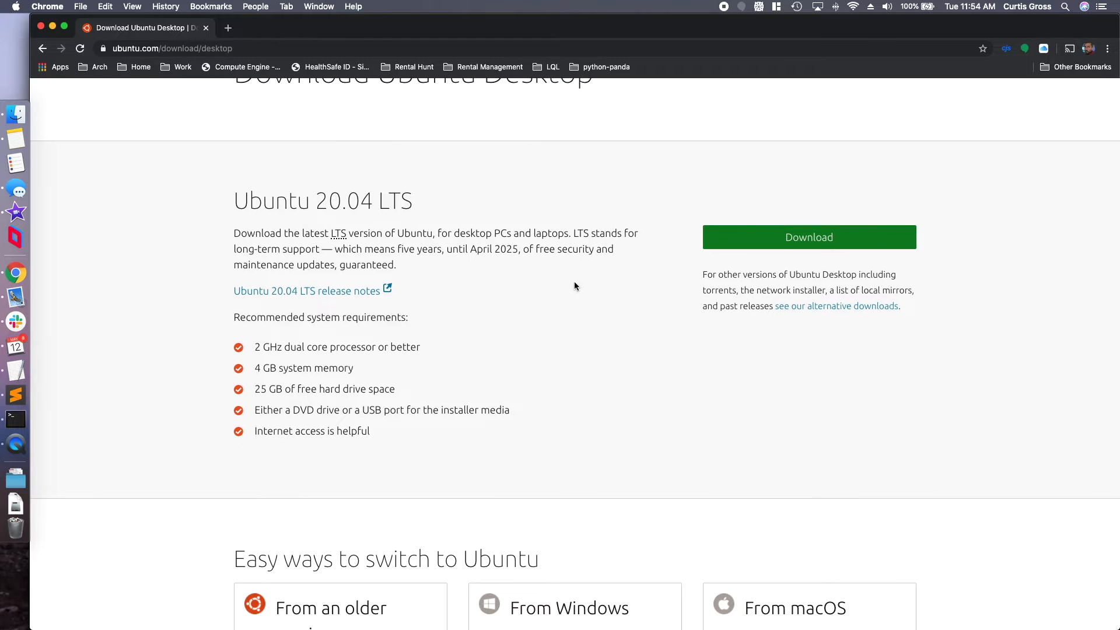
scroll("down", 3)
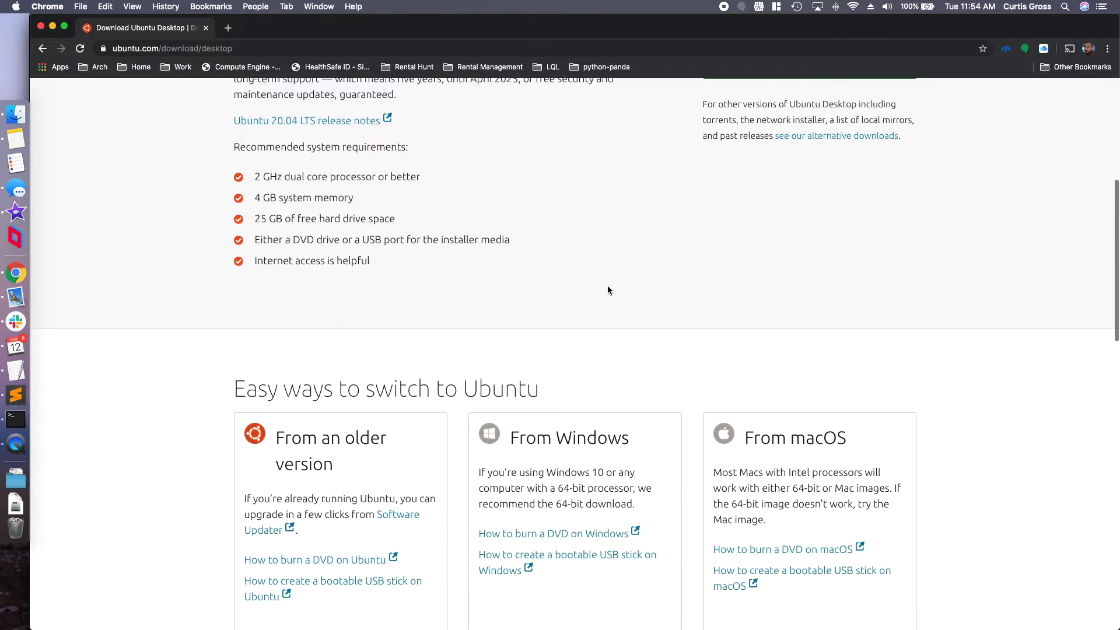
scroll("down", 3)
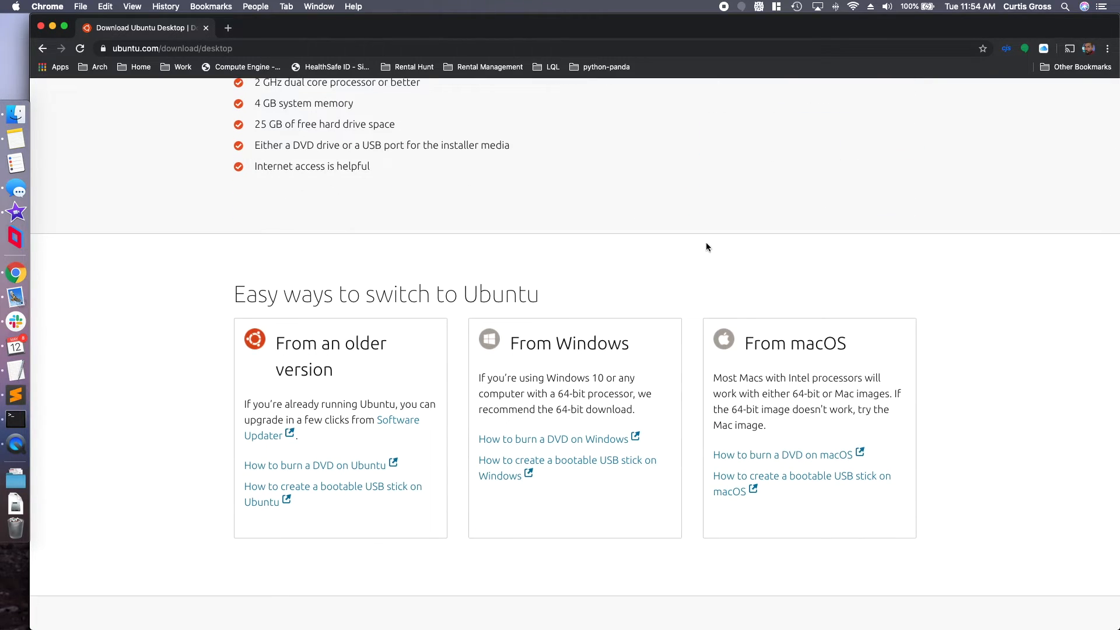
scroll("up", 3)
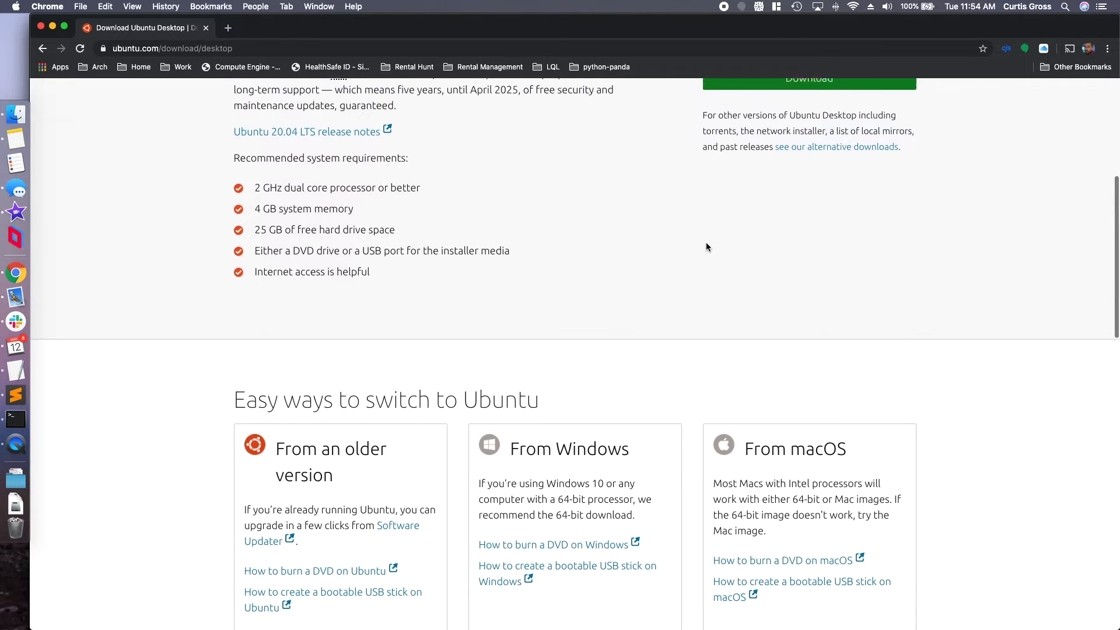
scroll("up", 3)
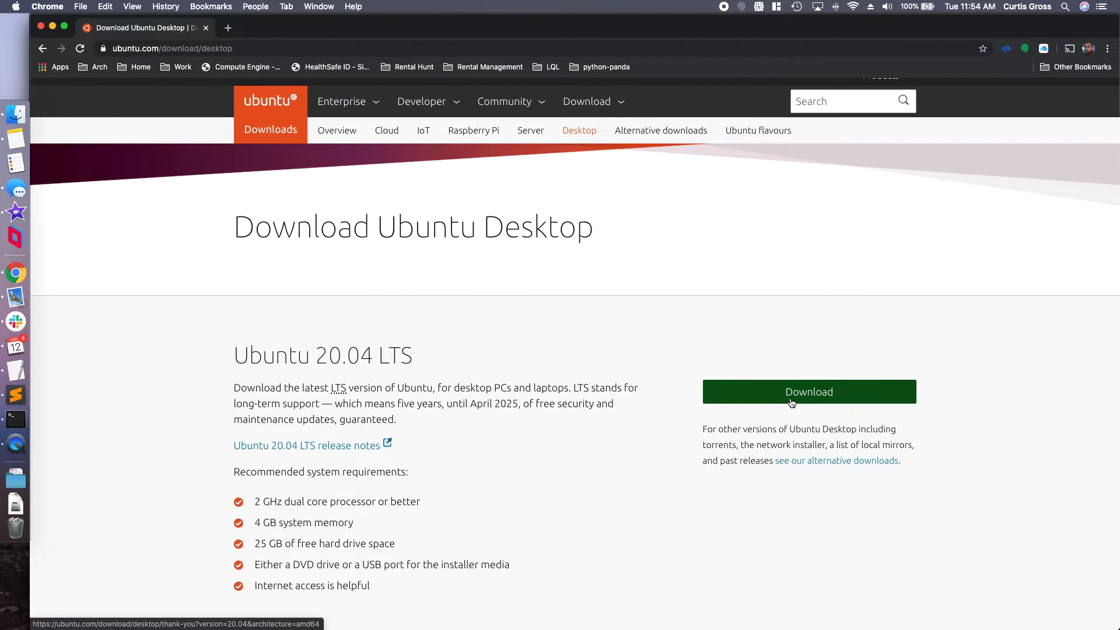
left_click(808, 391)
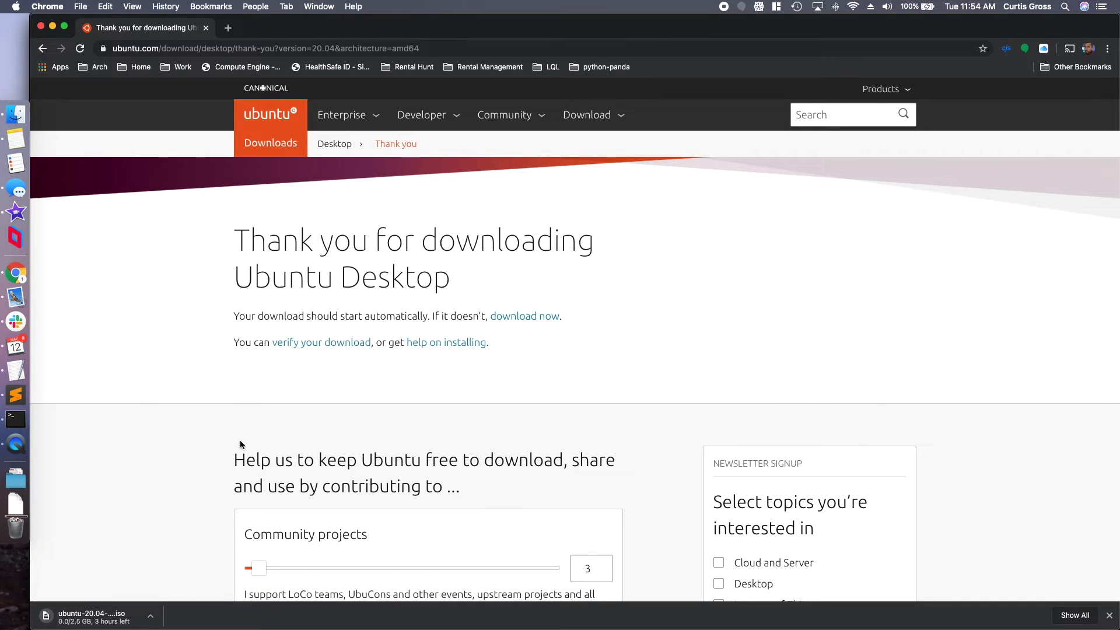
mouse_move(187, 468)
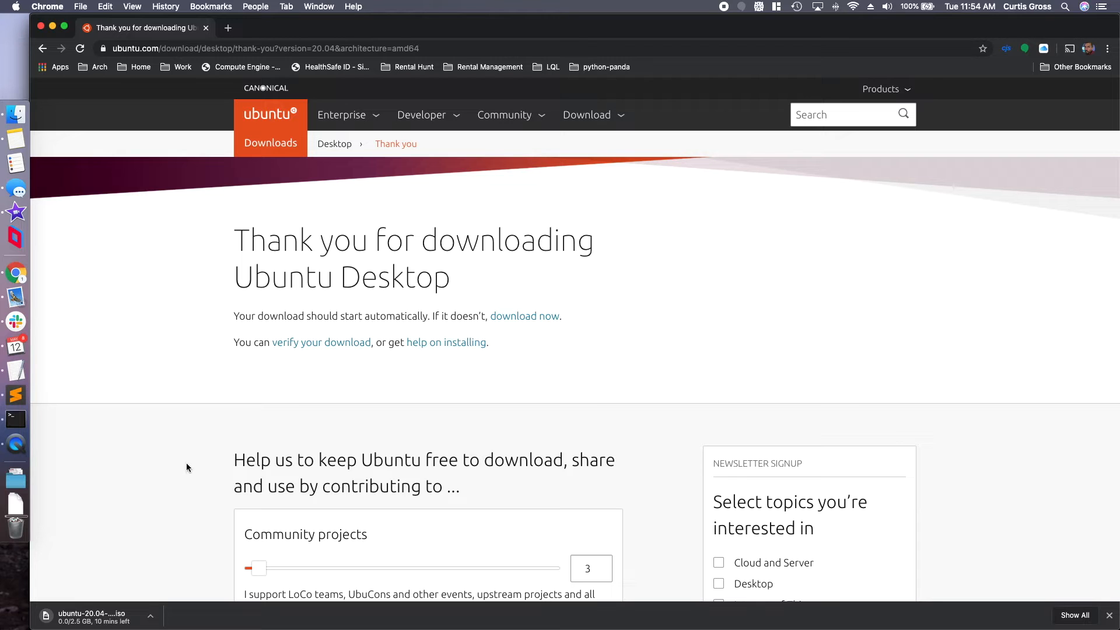
Search 'balena etcher' in a new tab, reach balena.io and get the macOS download
left_click(366, 28)
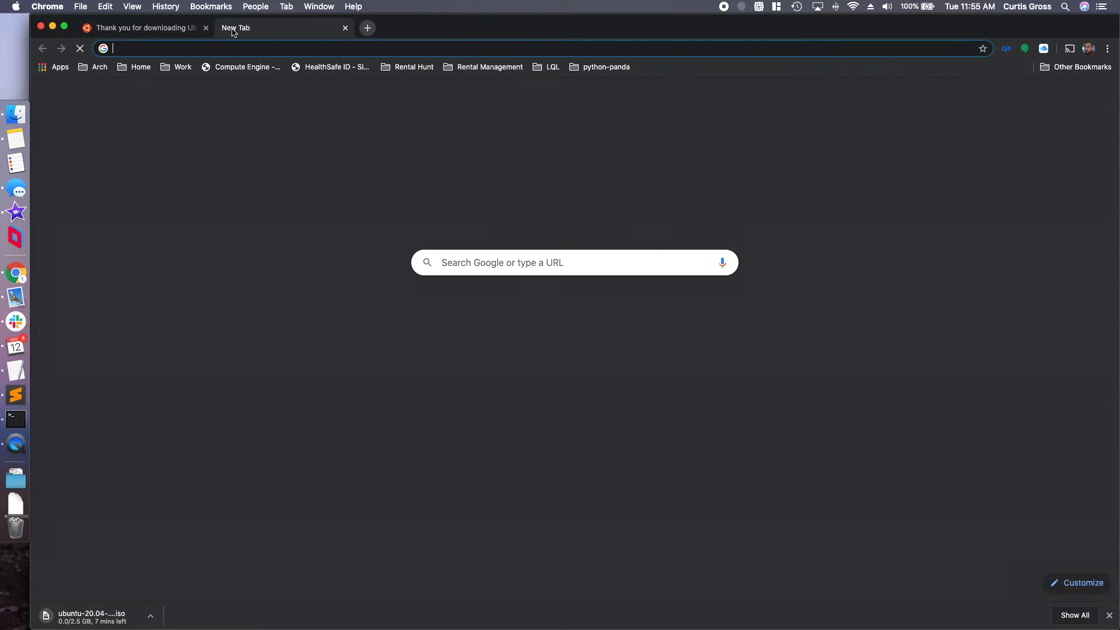
type("balena etc")
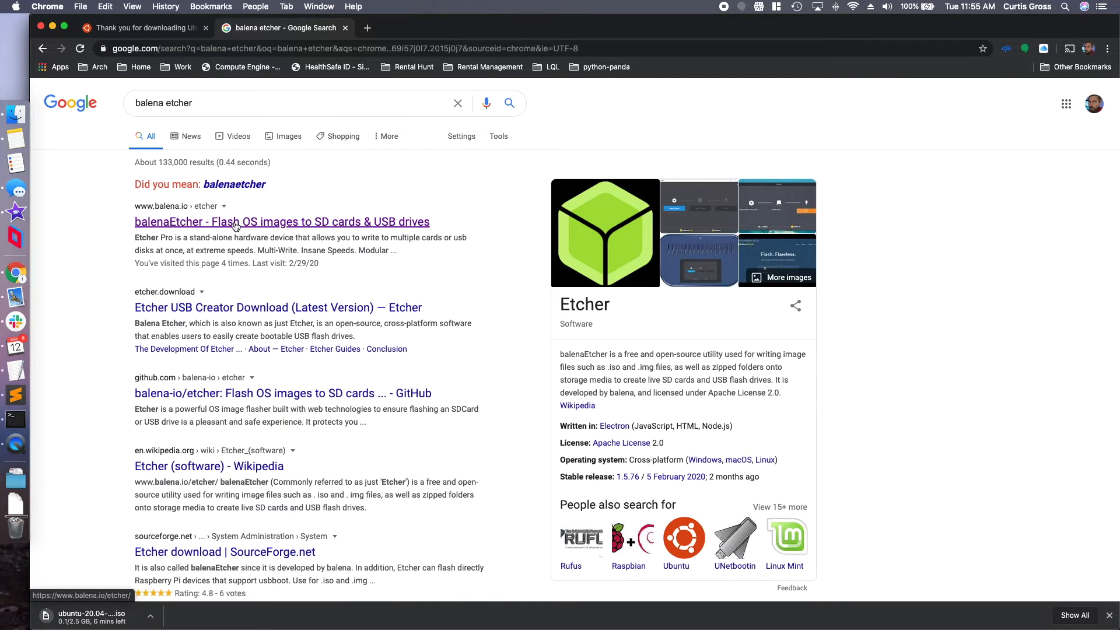
left_click(281, 221)
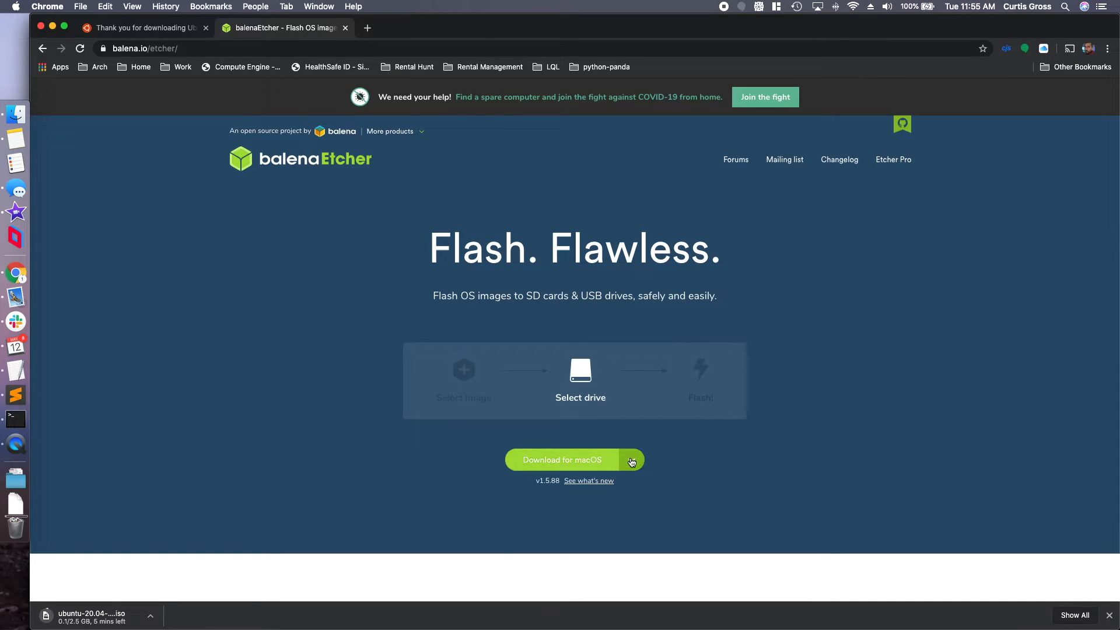
left_click(630, 459)
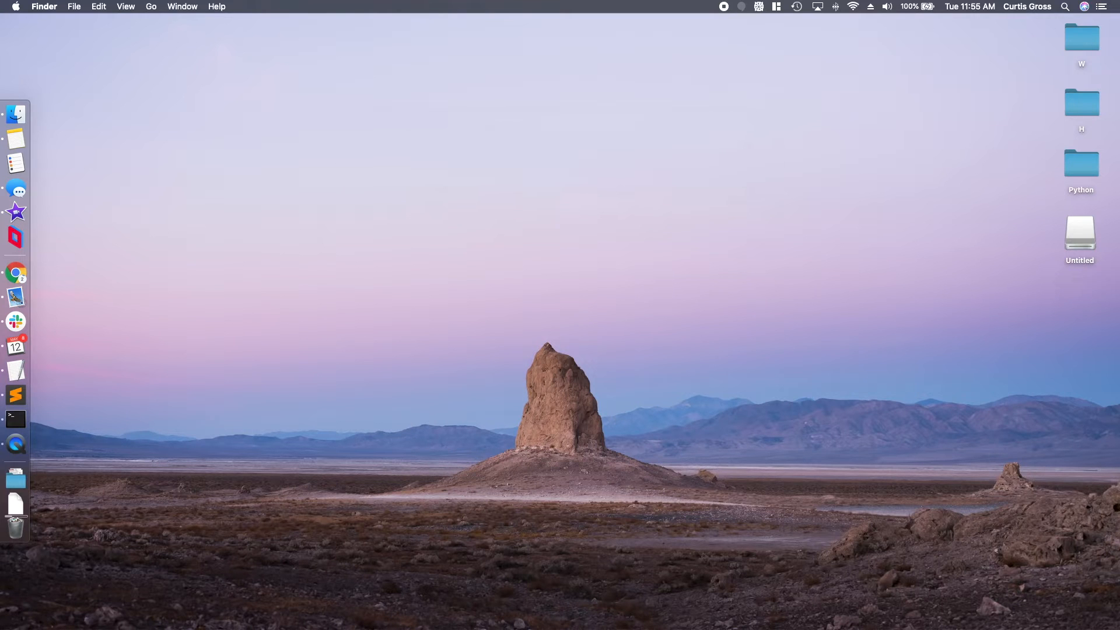
In balenaEtcher, select ubuntu-20.04-desktop-amd64.iso as the image and start flashing to the Lexar drive
left_click(15, 456)
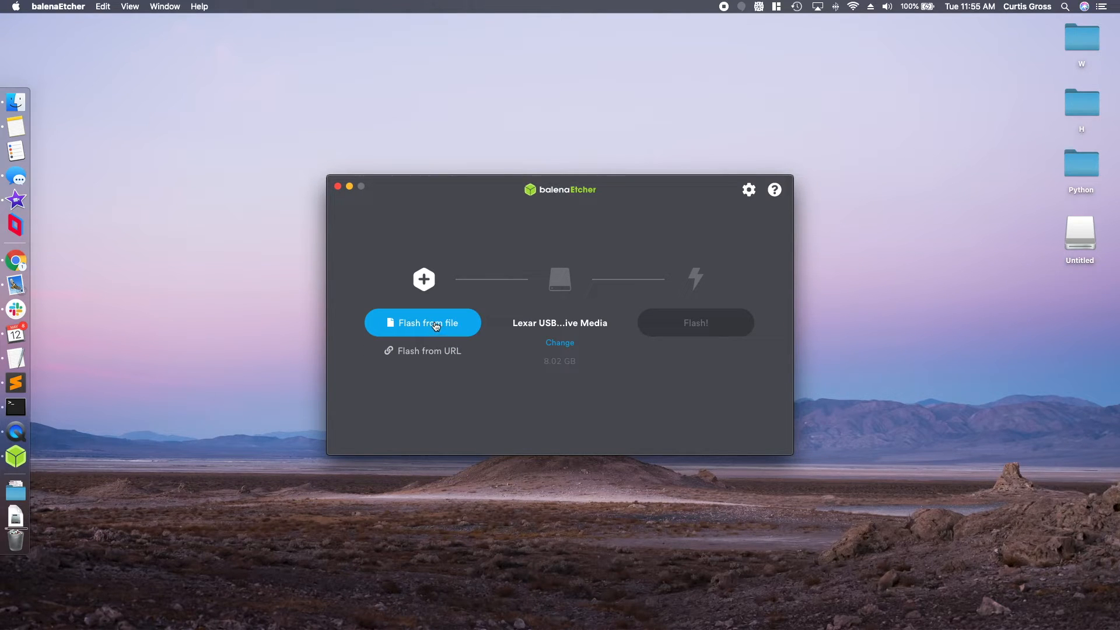
left_click(423, 323)
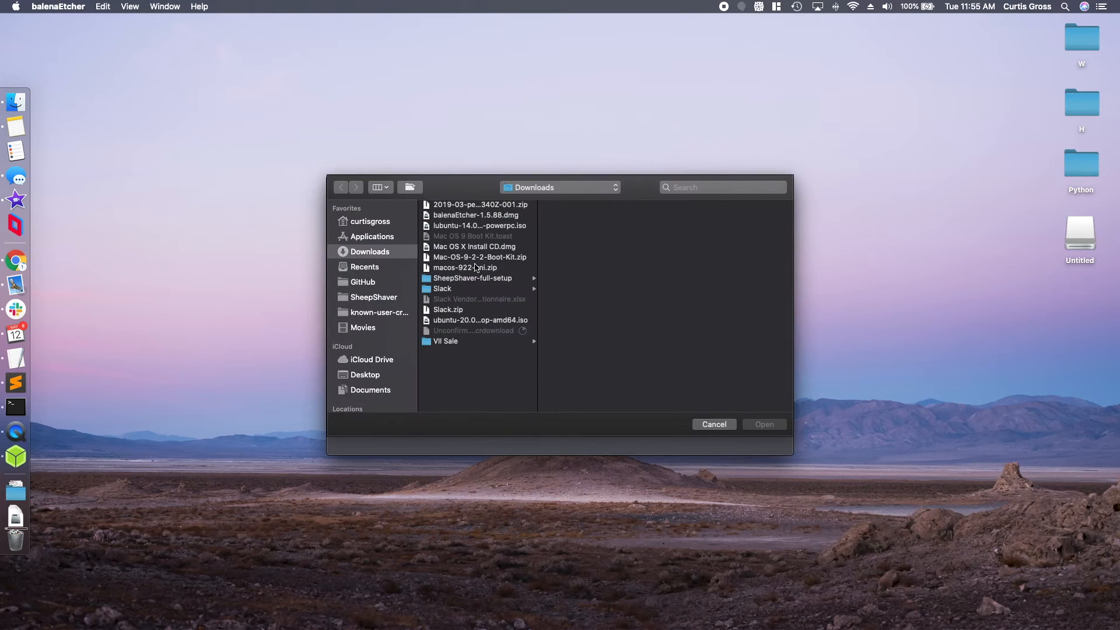
mouse_move(486, 273)
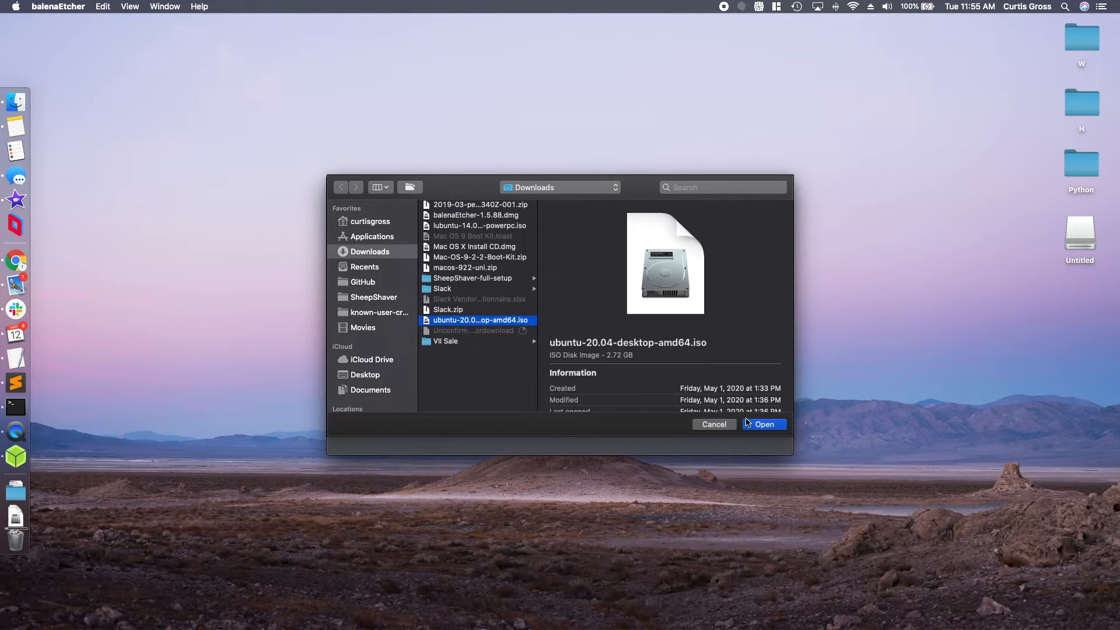
left_click(763, 424)
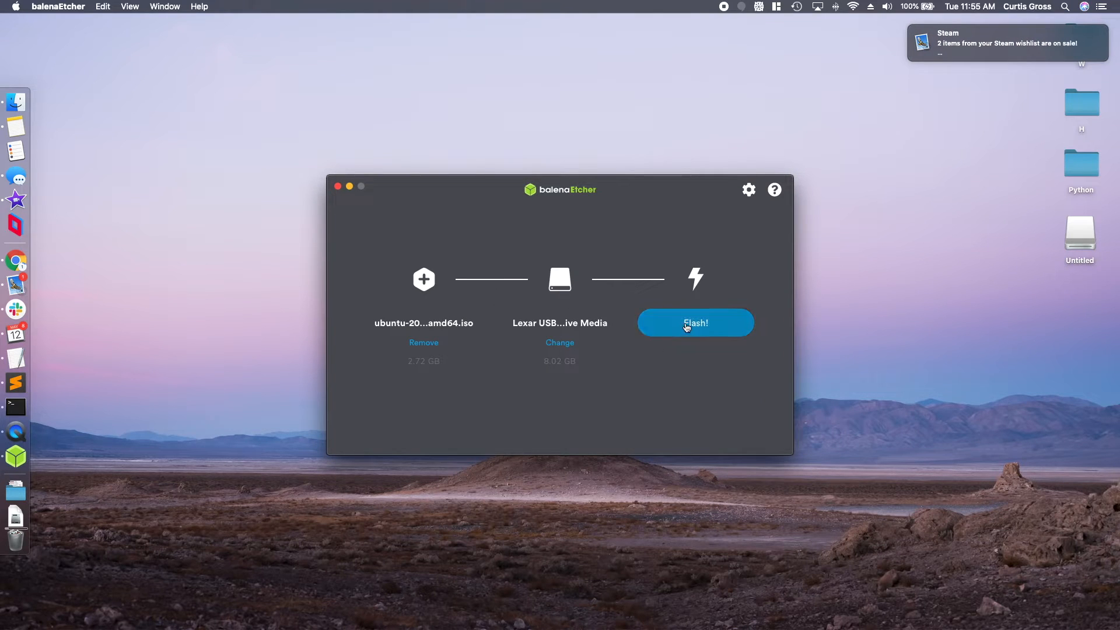
mouse_move(699, 334)
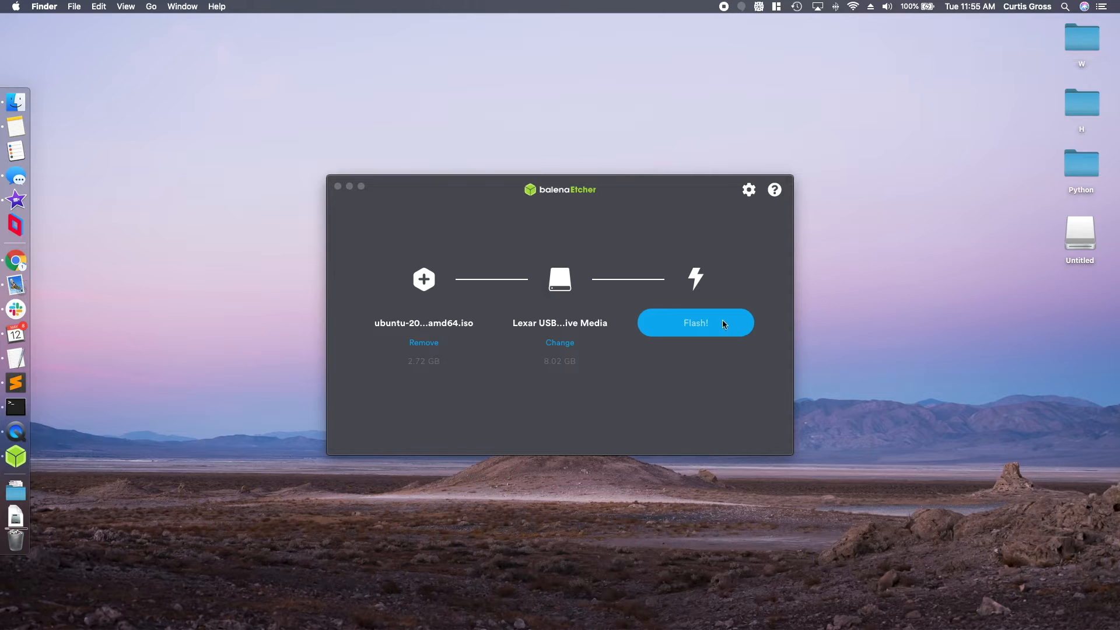
left_click(694, 322)
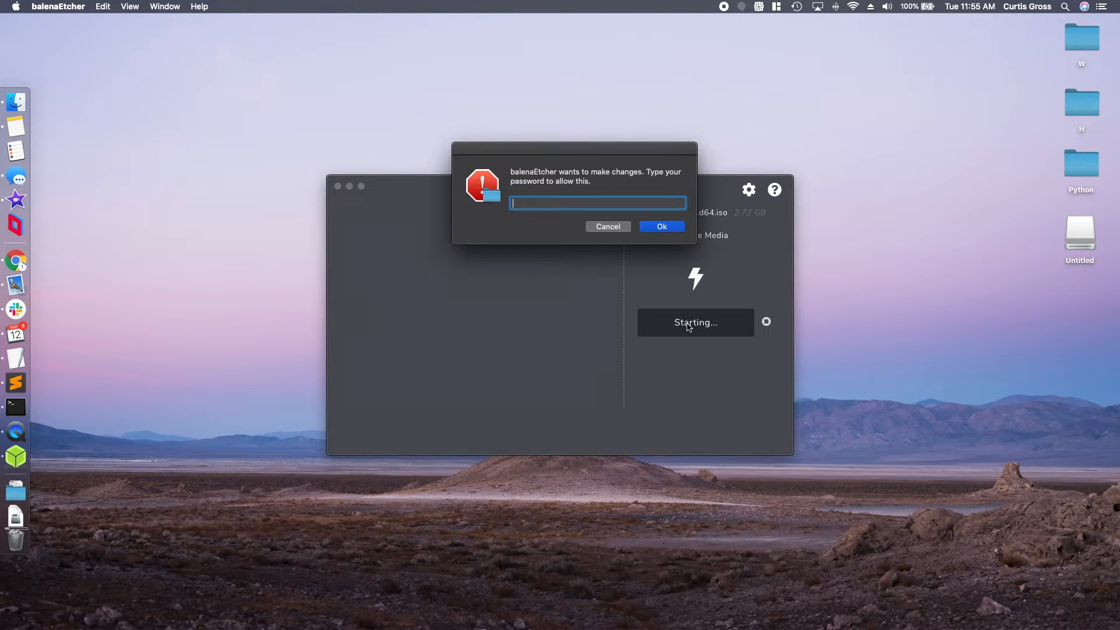
Approve the macOS permission prompt so flashing to the Lexar USB drive begins
left_click(661, 226)
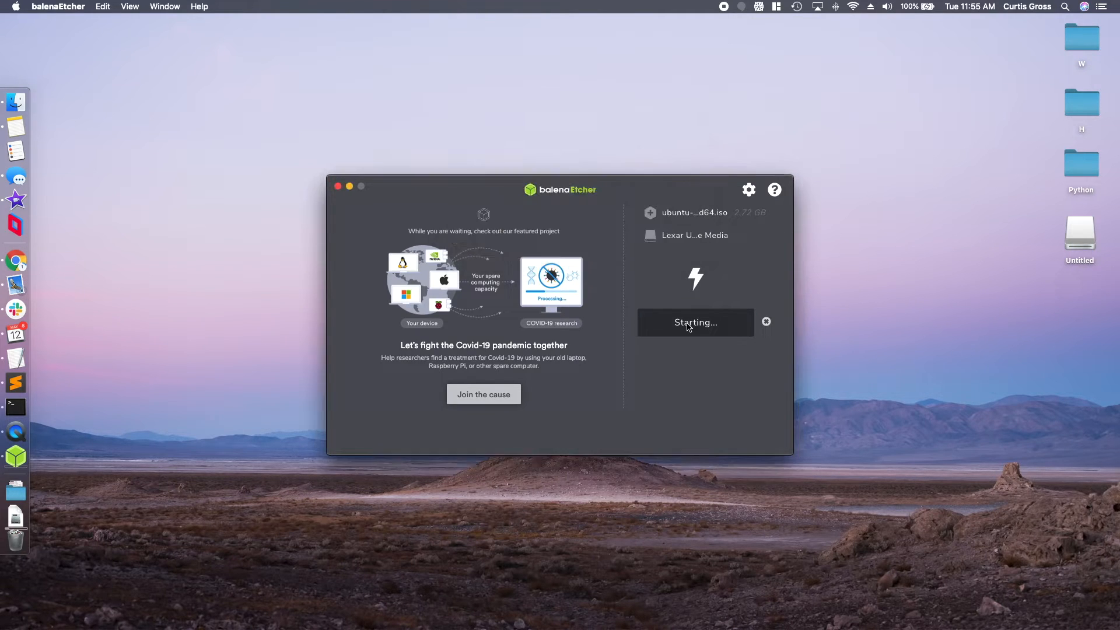
mouse_move(600, 153)
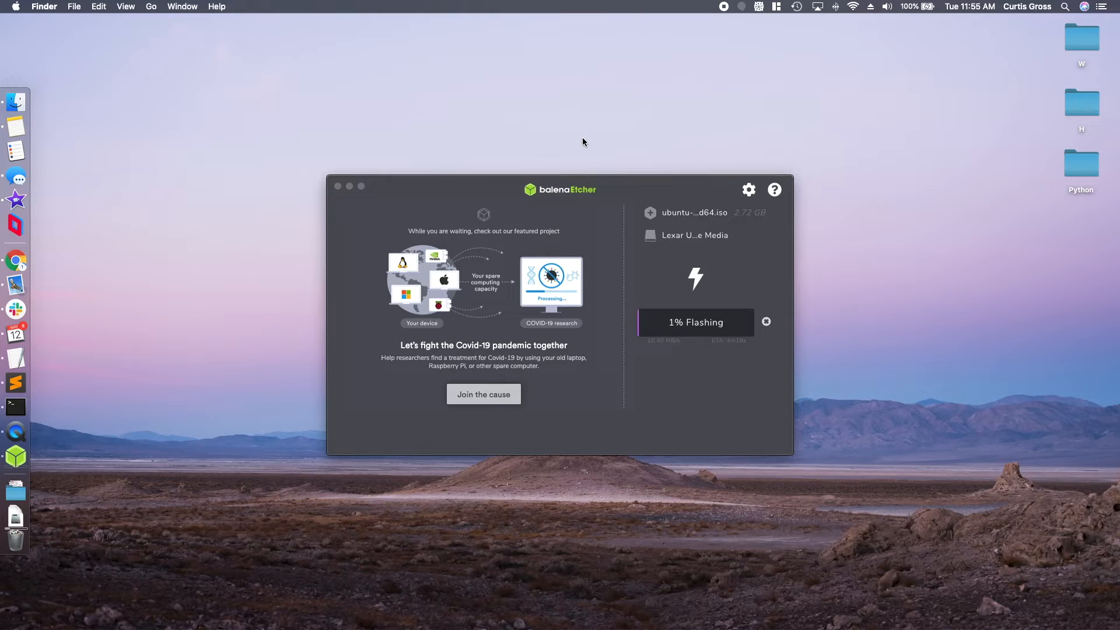
mouse_move(1085, 101)
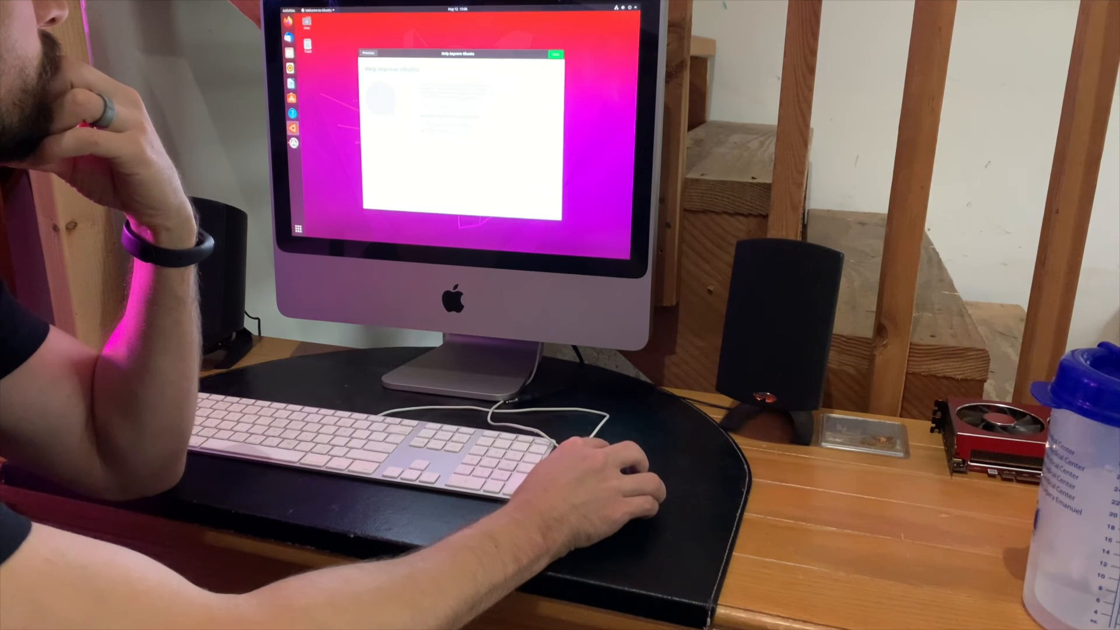
Advance past the Help improve Ubuntu page to the Privacy page in Welcome setup
left_click(556, 54)
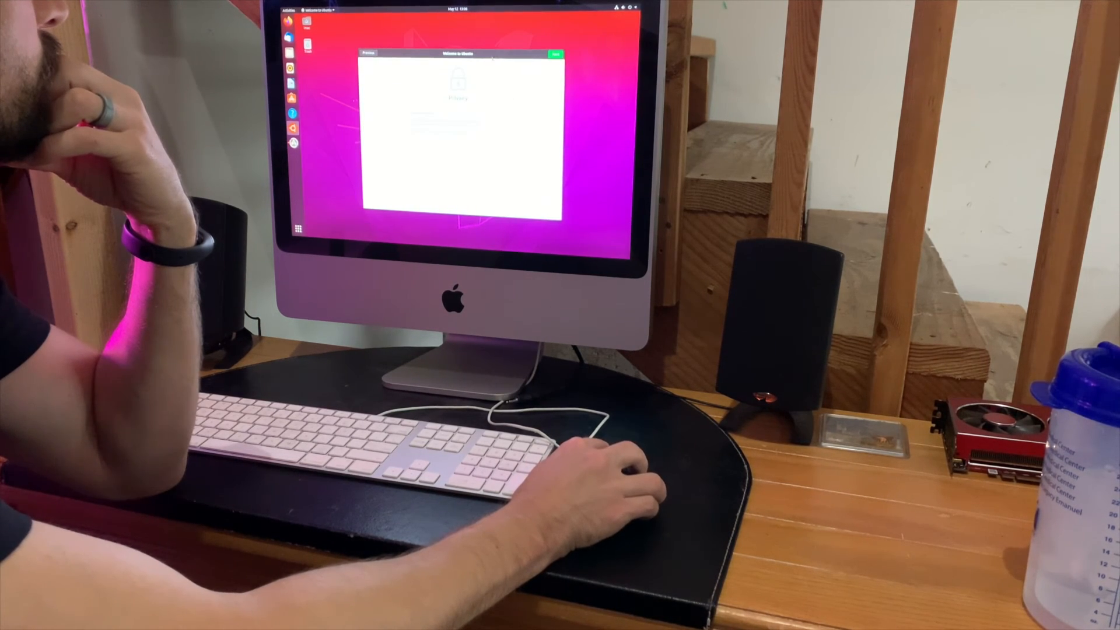